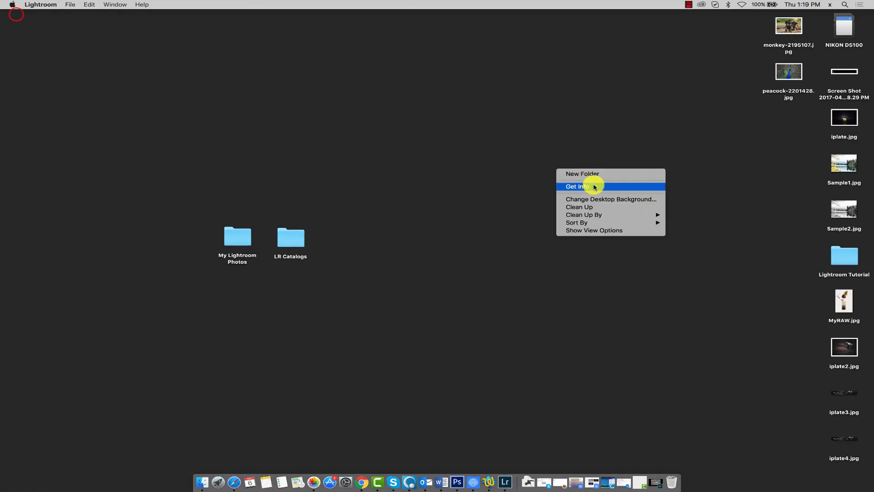
Create a new desktop folder named Watch Folder beside My Lightroom Photos
click(581, 173)
text(Watch Folder)
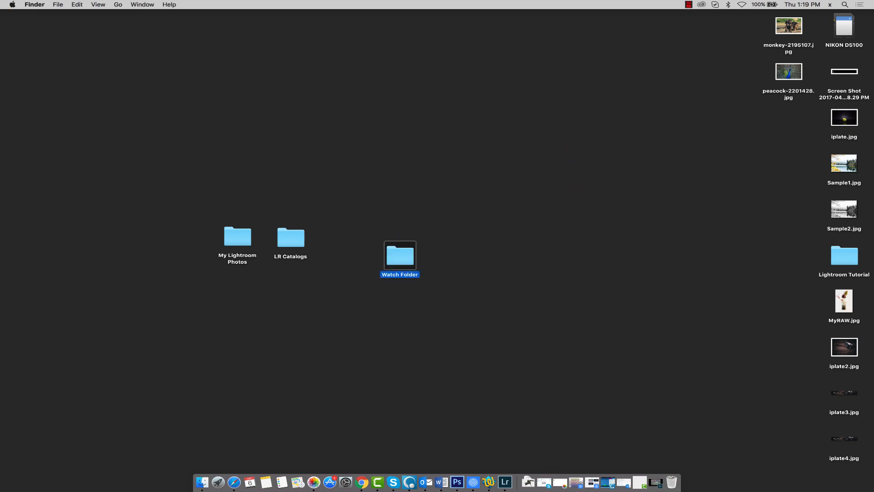
mouse_move(491, 470)
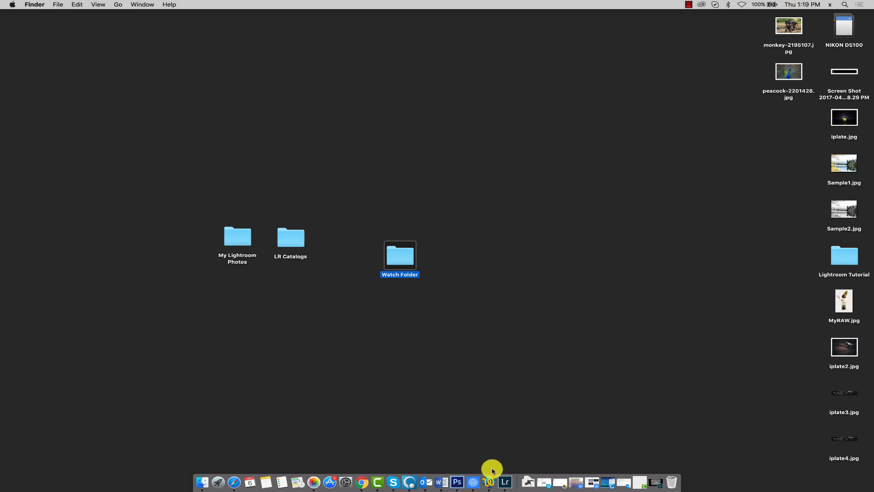
Switch to Lightroom and pull down the File menu to reach Auto Import
click(503, 481)
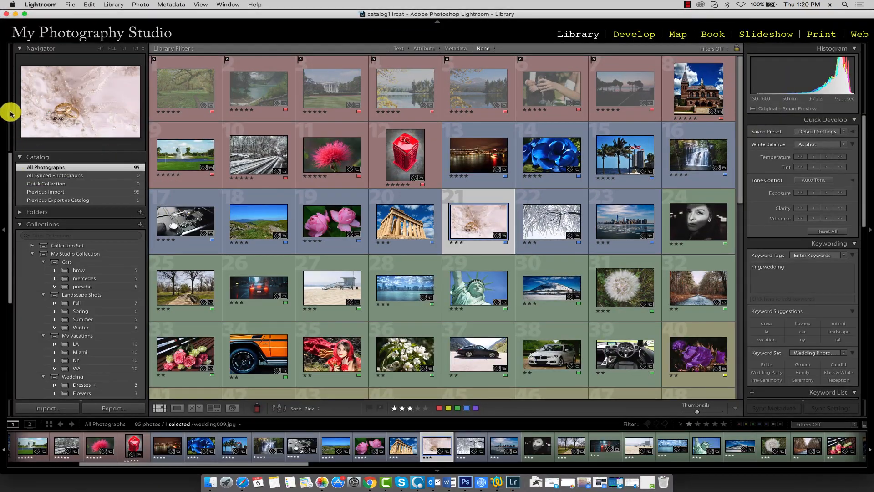
click(70, 4)
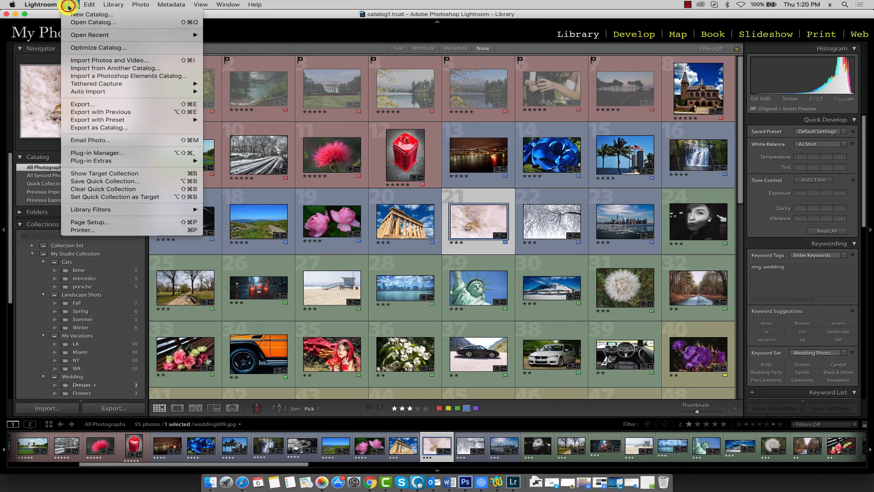
mouse_move(88, 91)
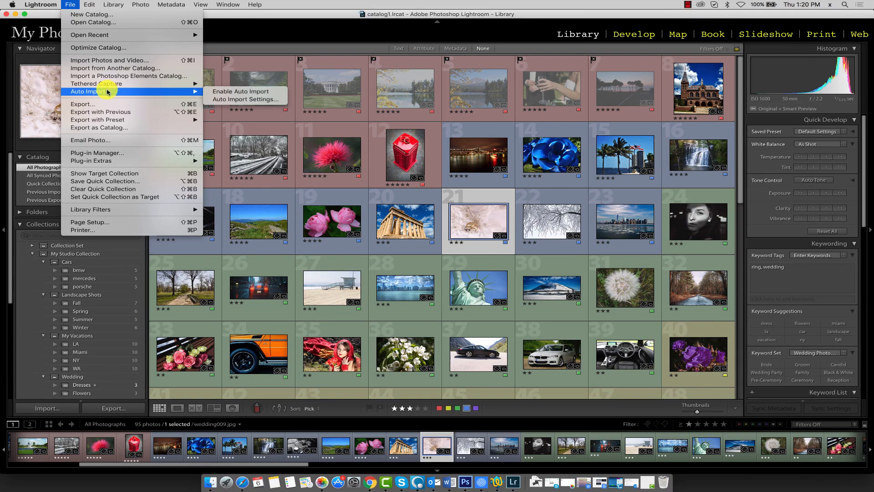
mouse_move(249, 99)
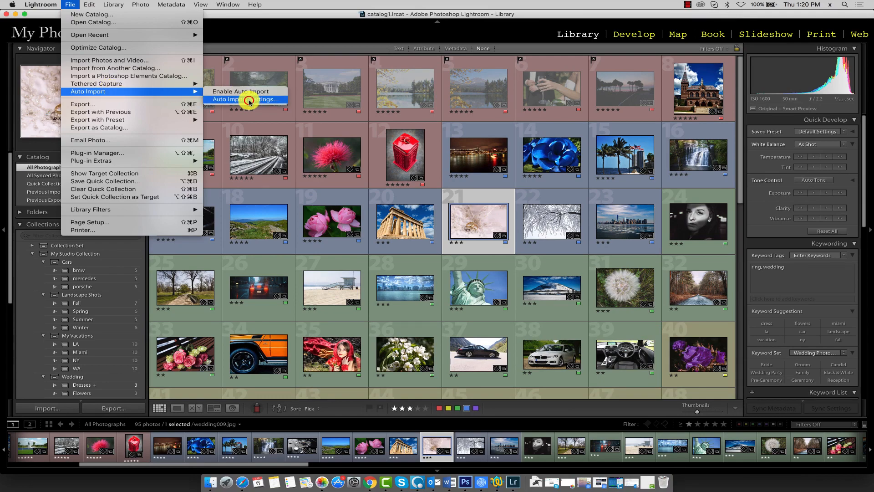
In Auto Import Settings, set the watched folder to Desktop/Watch Folder
click(248, 100)
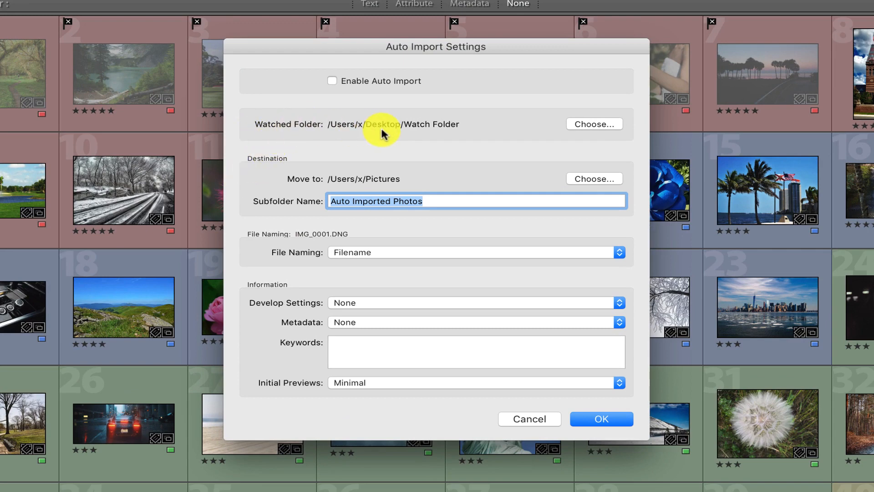
mouse_move(396, 126)
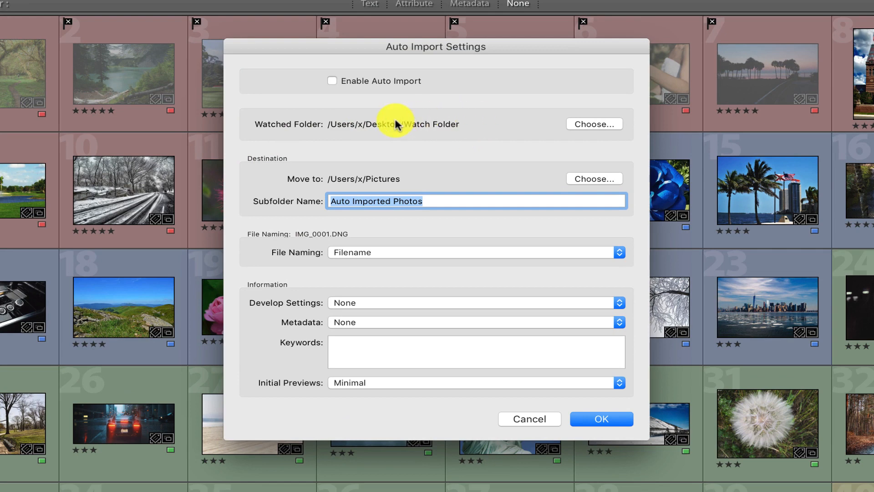
mouse_move(396, 123)
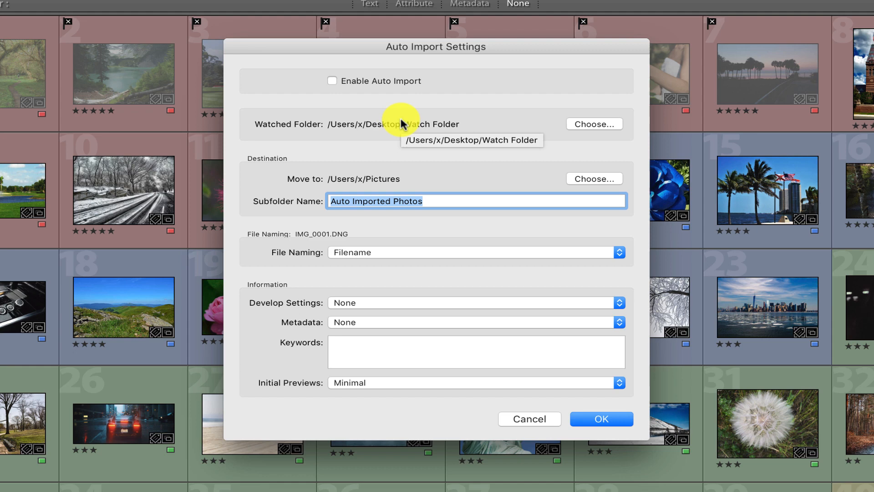
mouse_move(492, 135)
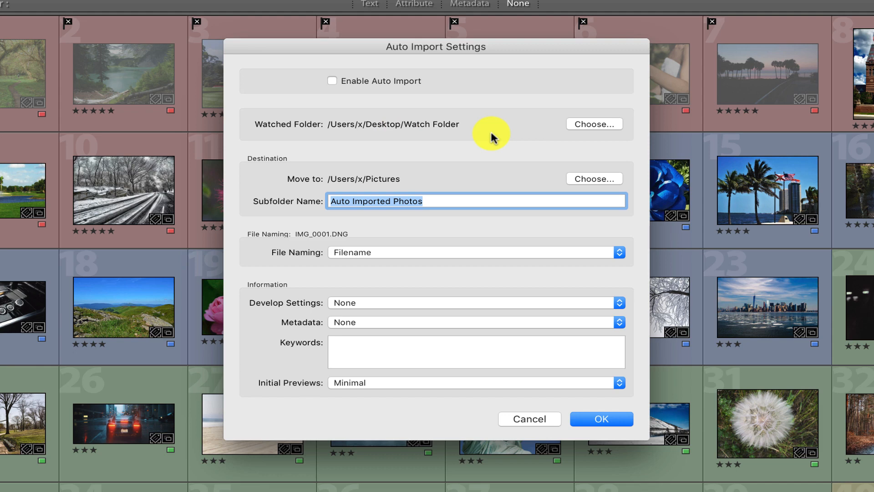
mouse_move(316, 165)
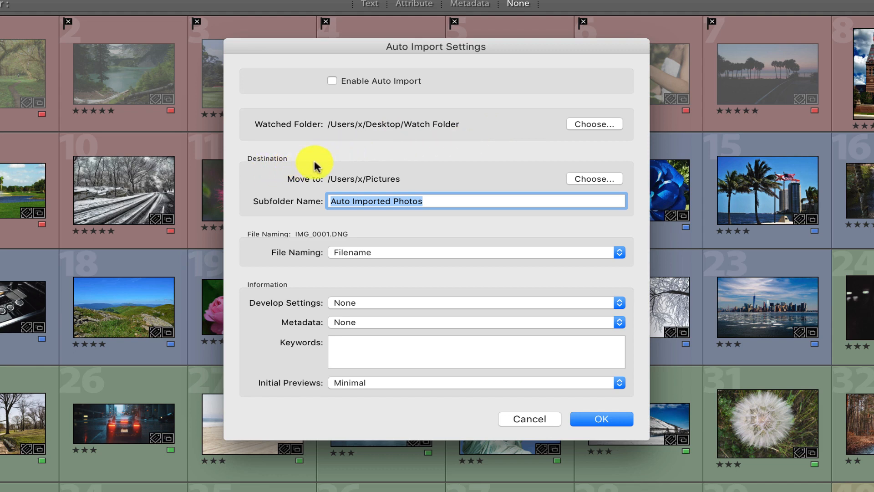
mouse_move(347, 158)
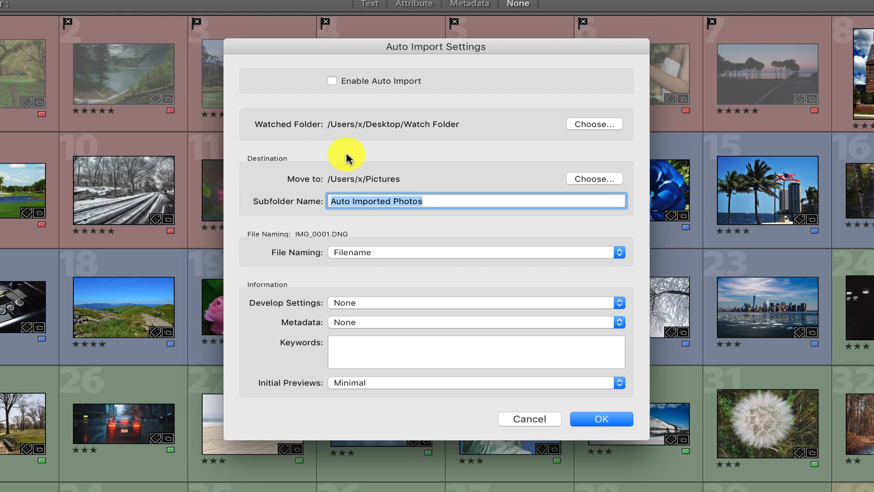
mouse_move(261, 133)
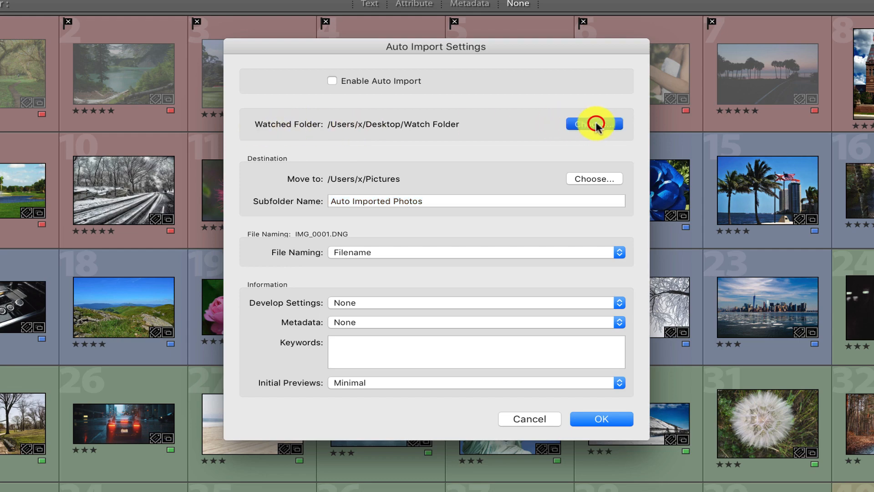
click(594, 123)
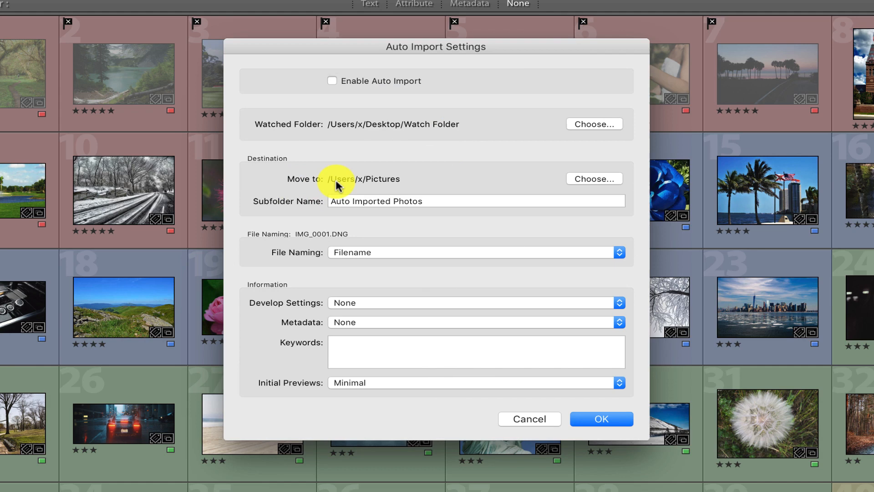
mouse_move(488, 132)
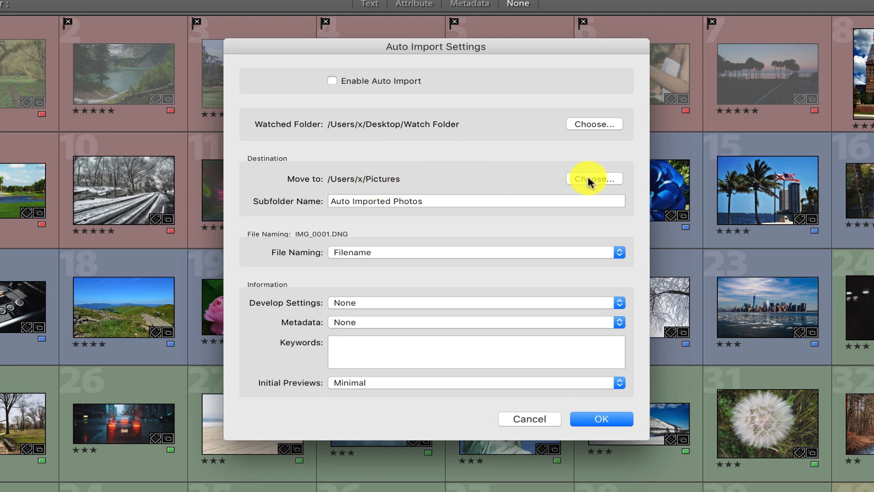
Set the Move to destination to the desktop's My Lightroom Photos folder
click(594, 179)
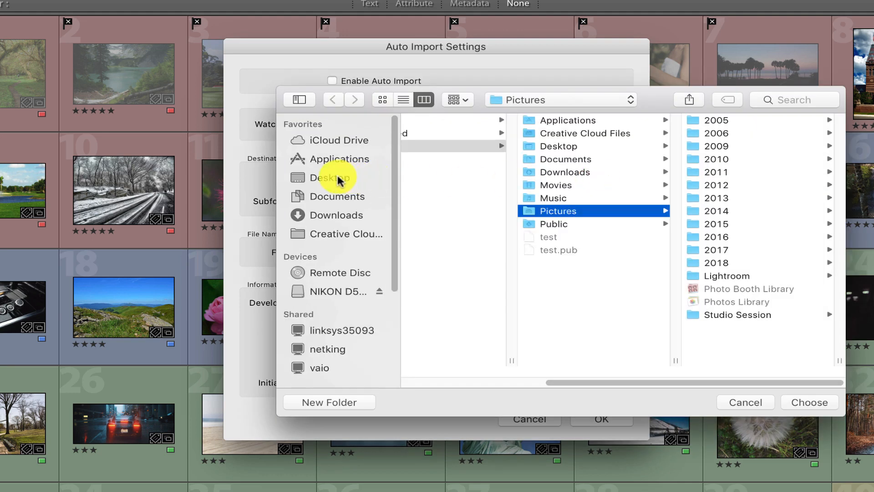
click(330, 177)
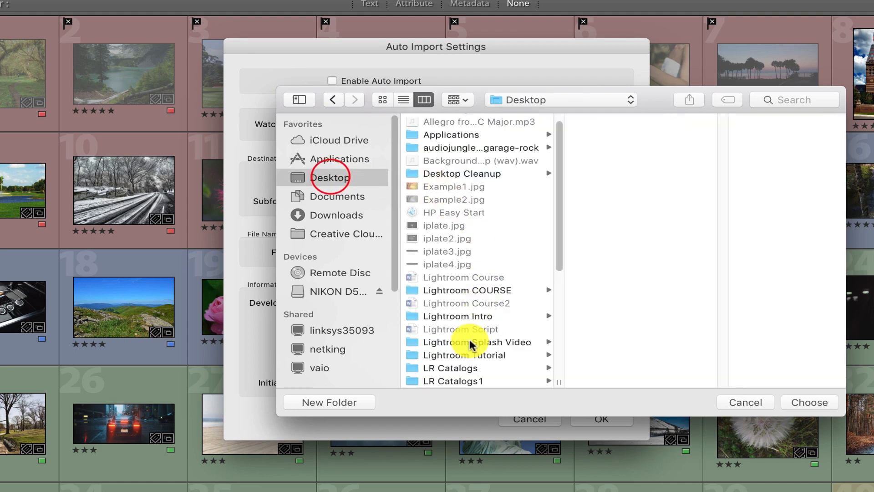
click(808, 402)
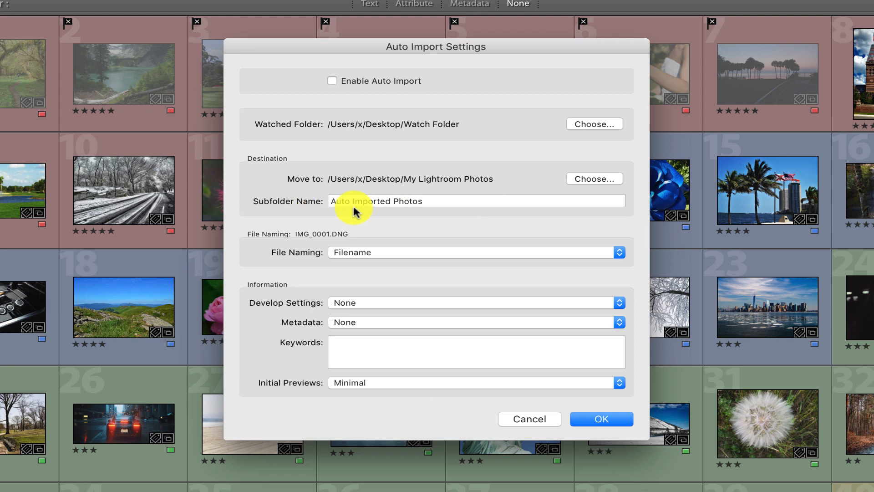
mouse_move(442, 210)
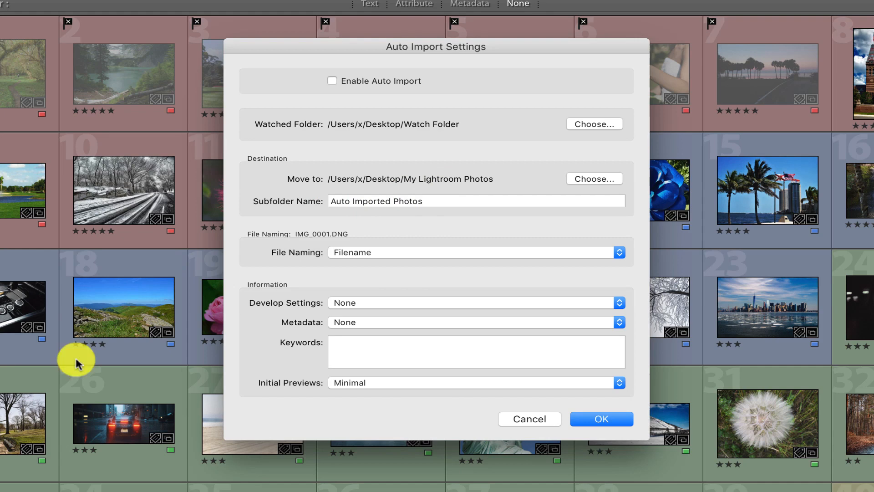
mouse_move(259, 265)
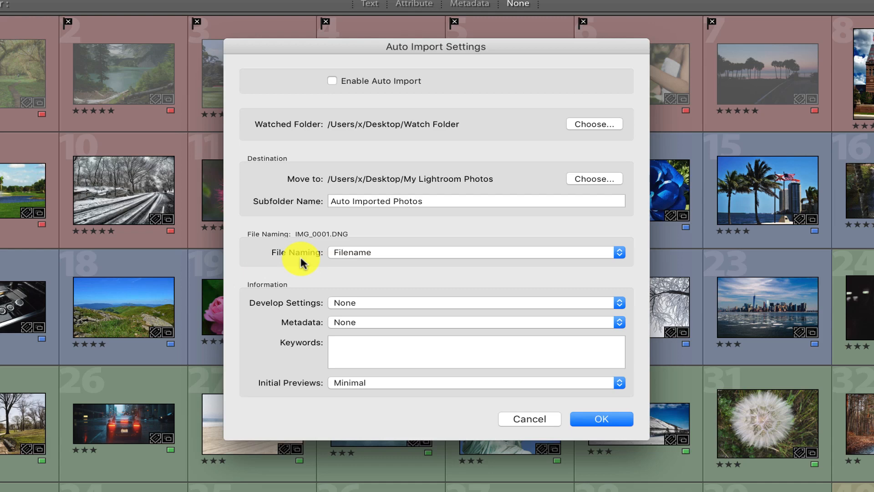
mouse_move(256, 310)
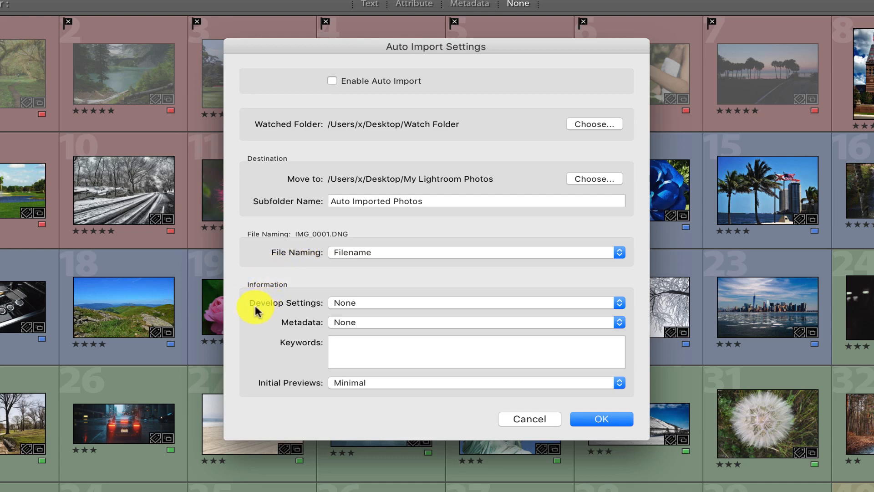
mouse_move(290, 327)
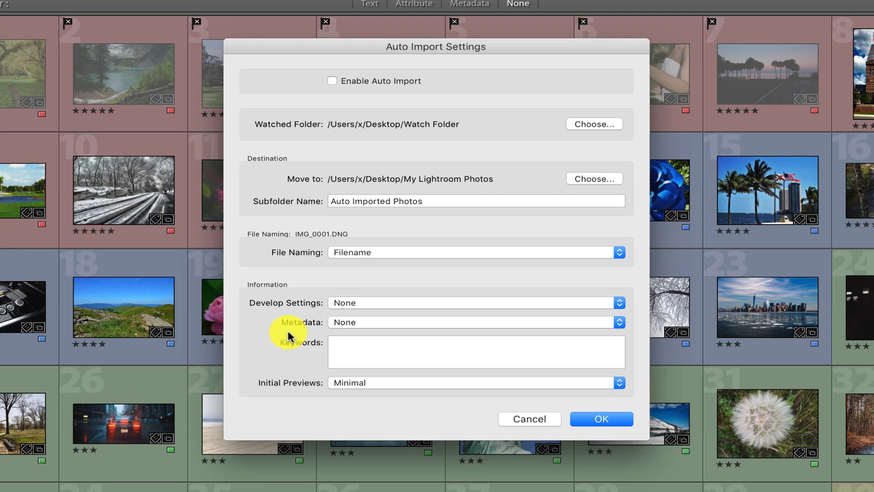
mouse_move(363, 100)
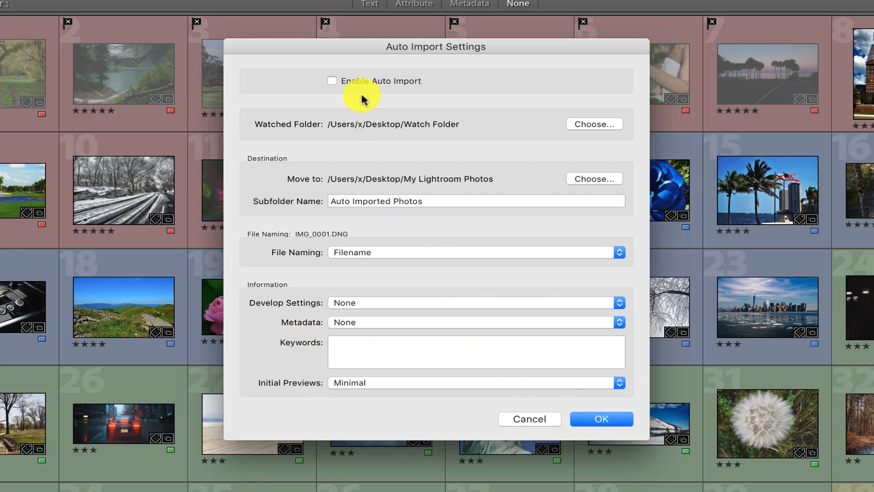
mouse_move(426, 89)
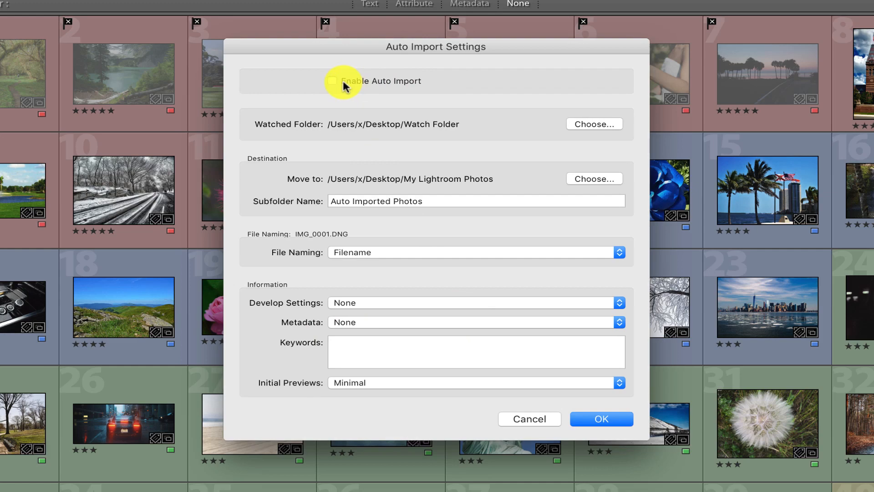
Check Enable Auto Import and confirm the settings with OK
click(333, 81)
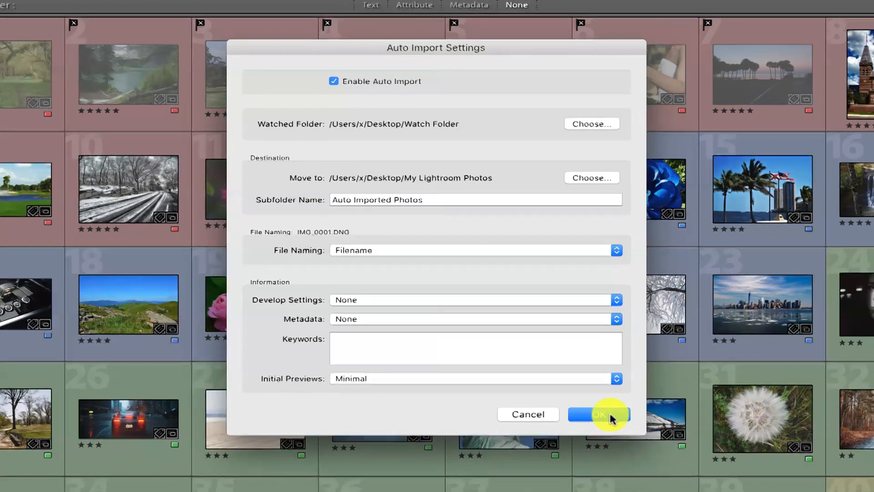
click(598, 413)
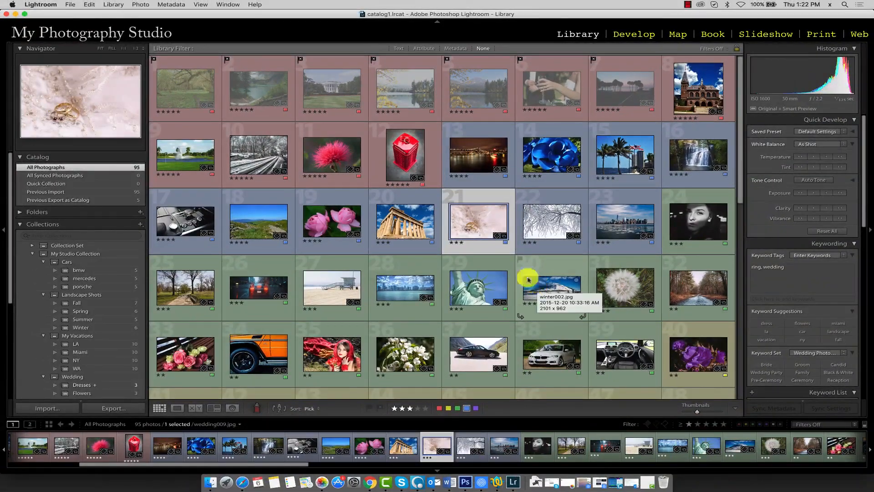
mouse_move(361, 111)
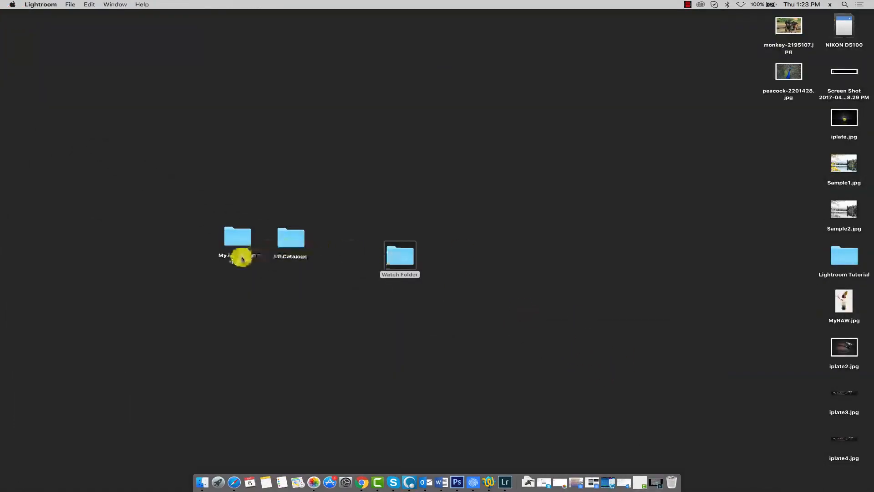
Open My Lightroom Photos and Watch Folder in two Finder windows side by side
click(236, 237)
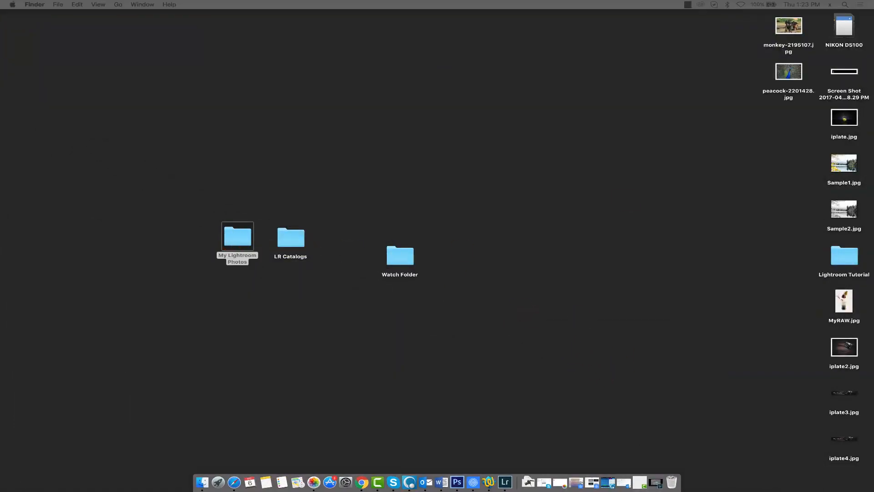
double_click(237, 236)
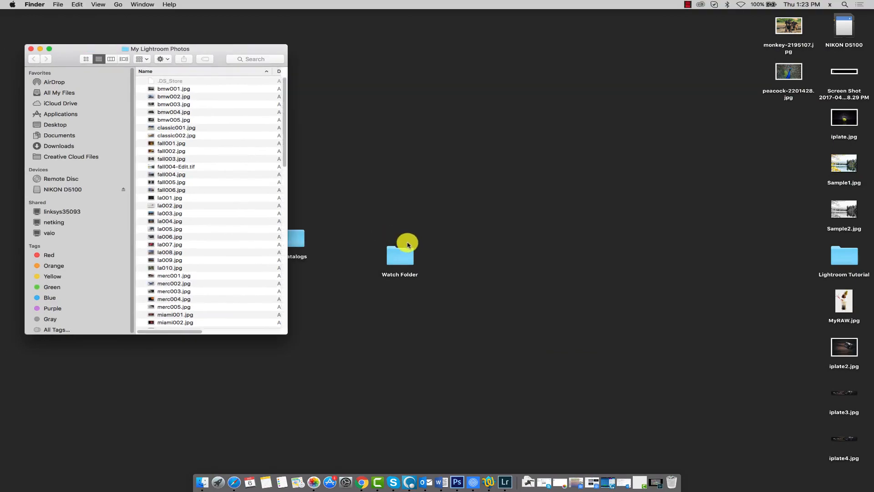
double_click(399, 252)
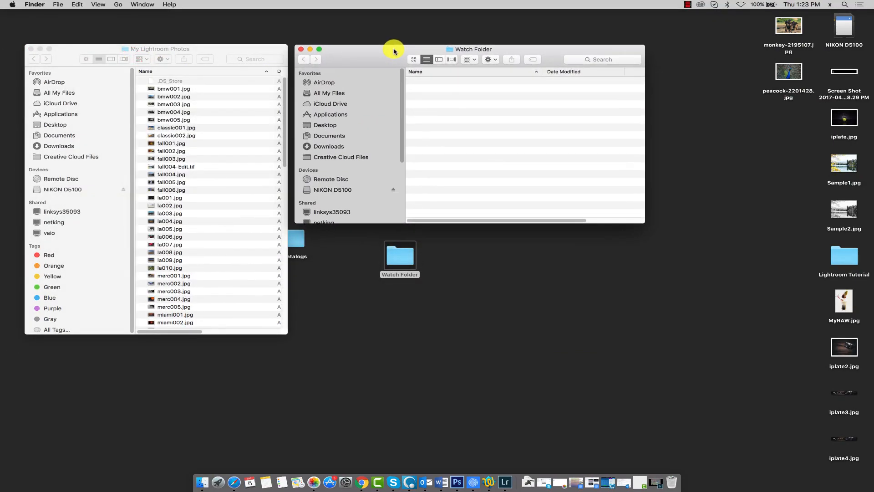
mouse_move(644, 224)
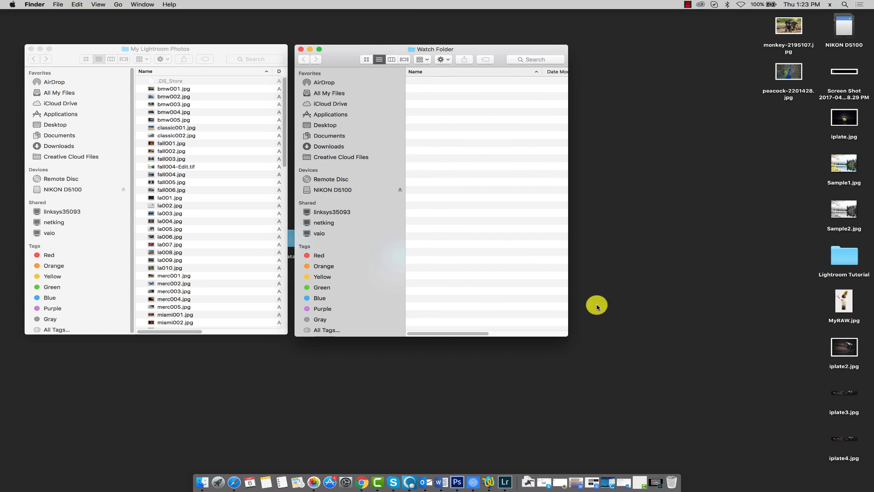
Select the monkey and peacock images on the desktop
click(788, 26)
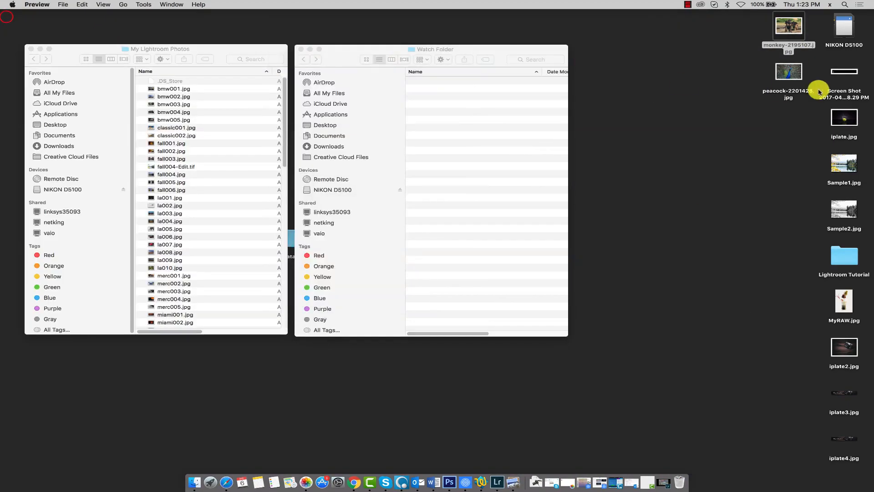
double_click(789, 71)
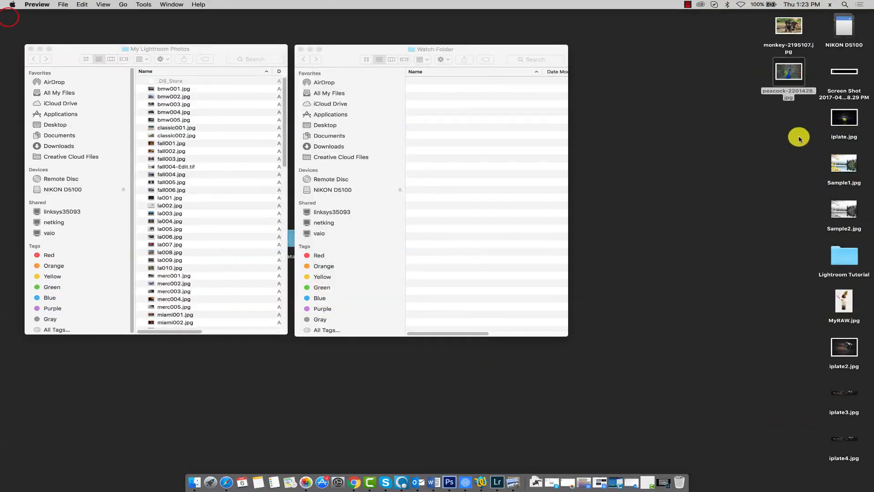
Drag both images into Watch Folder and expand Auto Imported Photos to reveal them
click(787, 26)
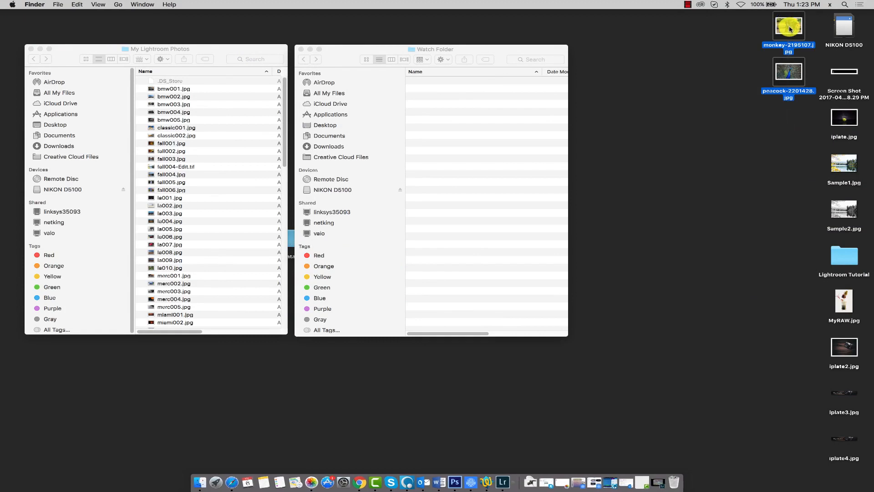
drag(788, 28, 568, 95)
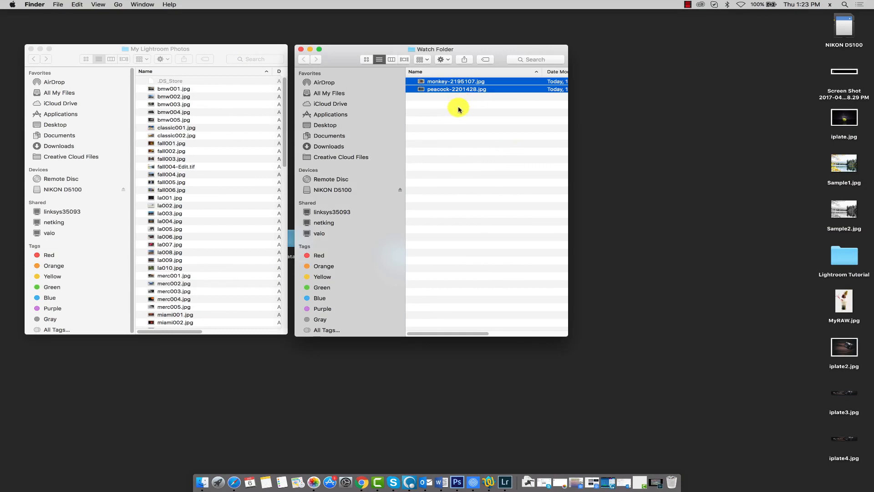
mouse_move(456, 112)
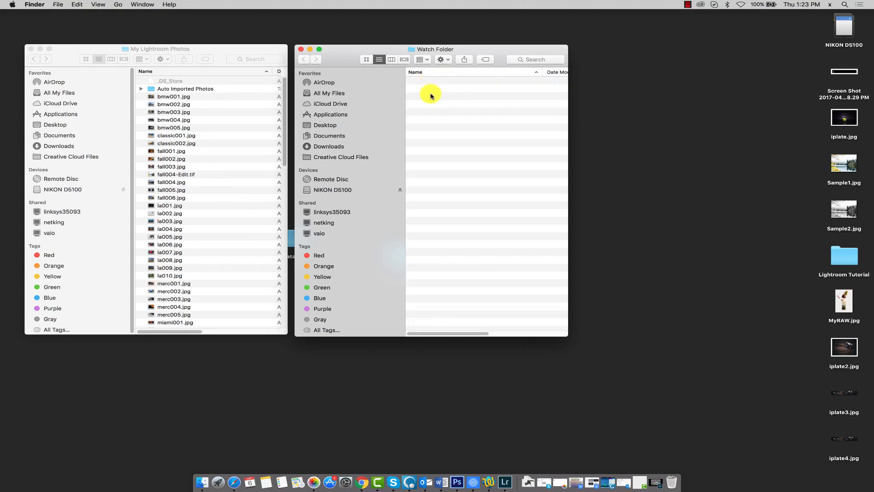
mouse_move(443, 56)
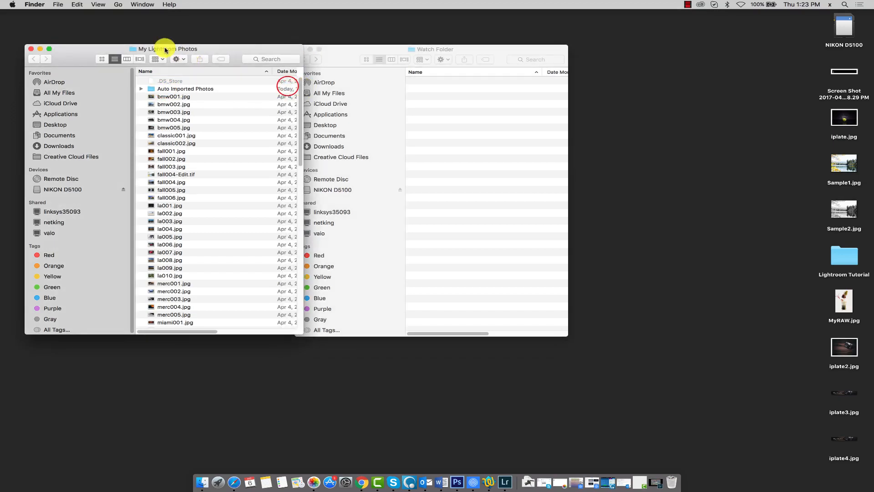
mouse_move(142, 91)
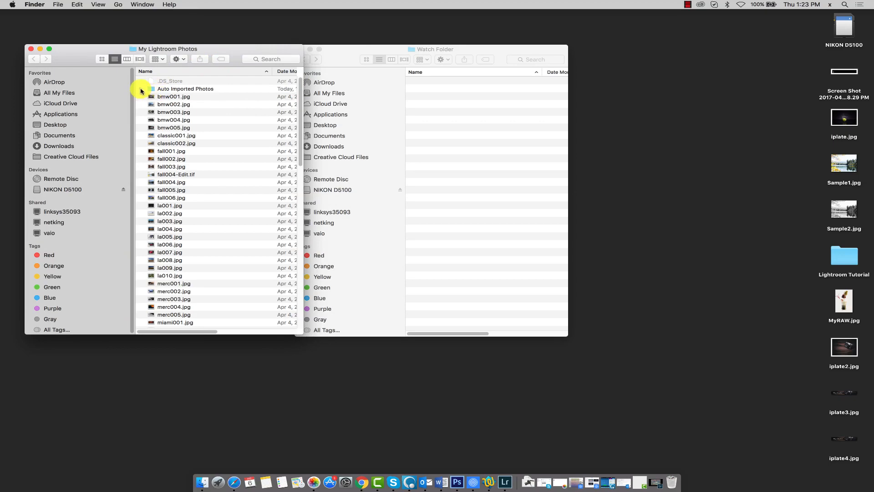
click(141, 89)
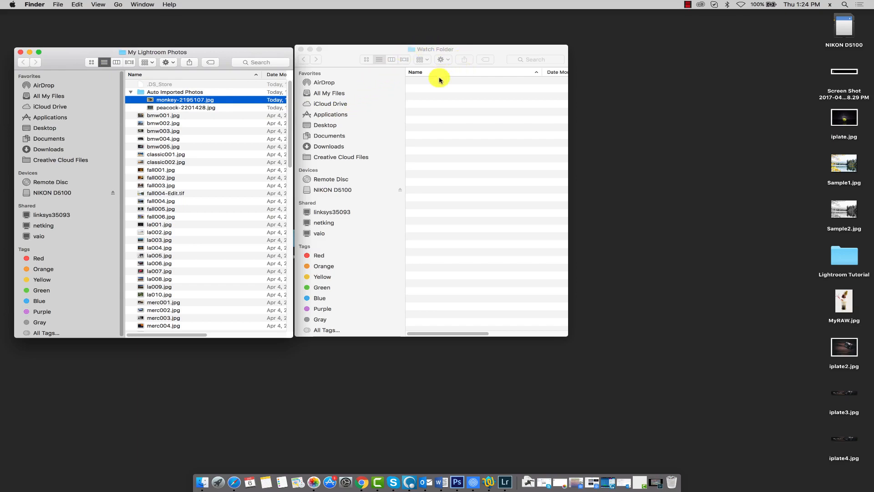
Return to Lightroom and scroll the 97-photo grid to the imported peacock image
click(505, 481)
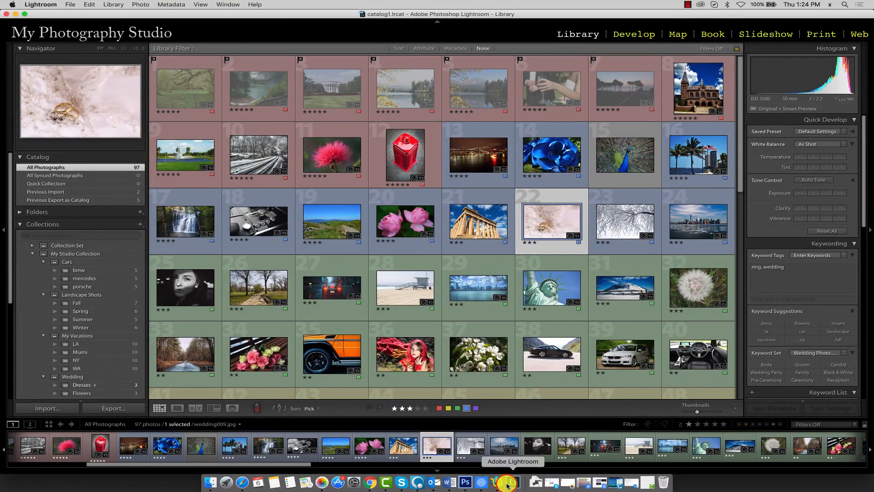
mouse_move(511, 159)
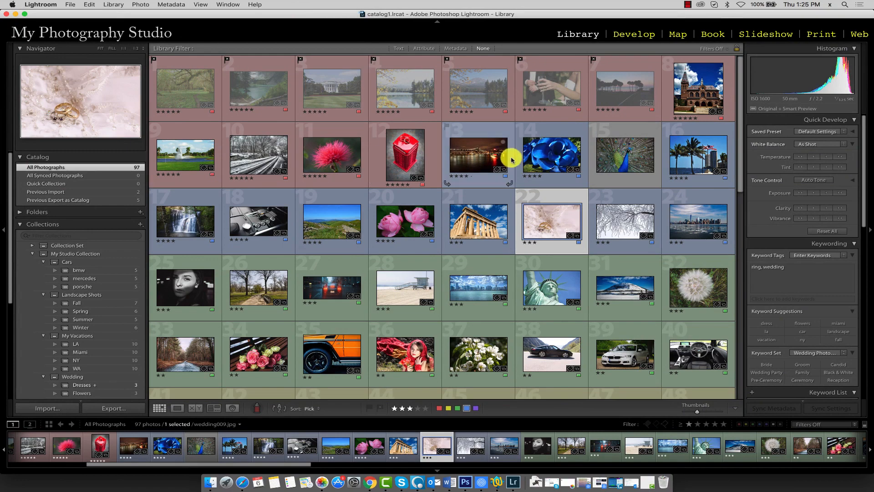
mouse_move(635, 142)
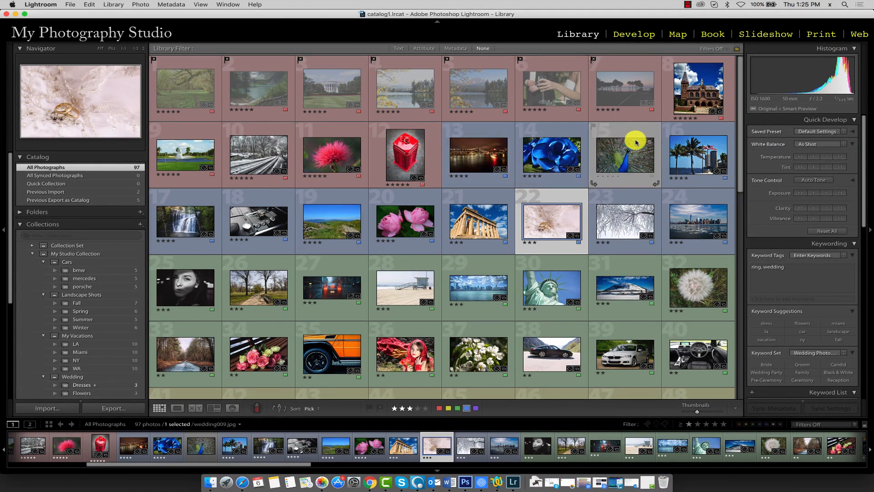
mouse_move(614, 148)
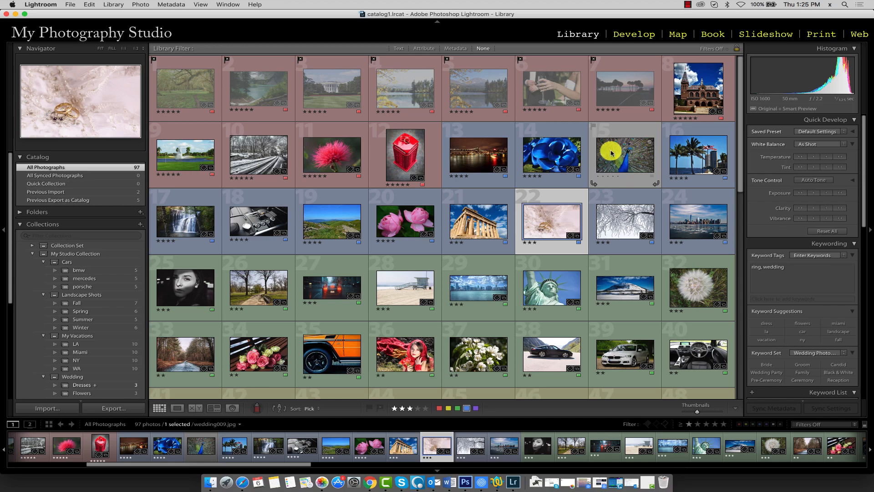
scroll(down, 3)
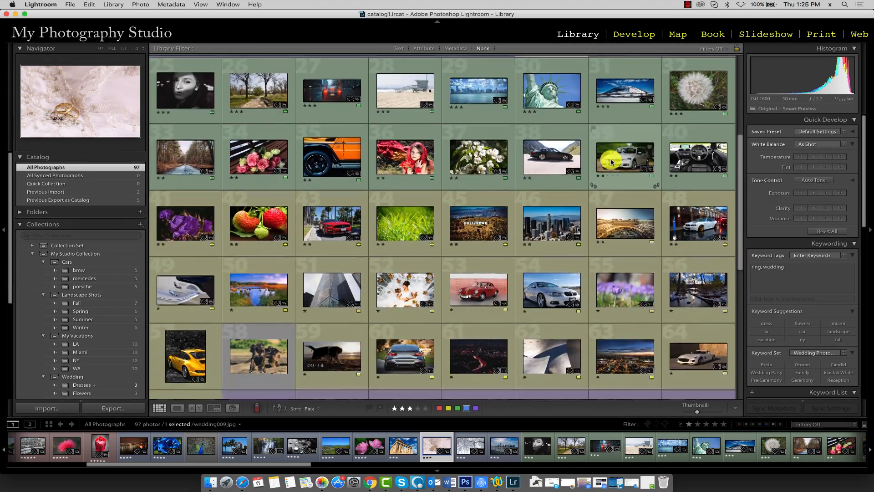
scroll(down, 3)
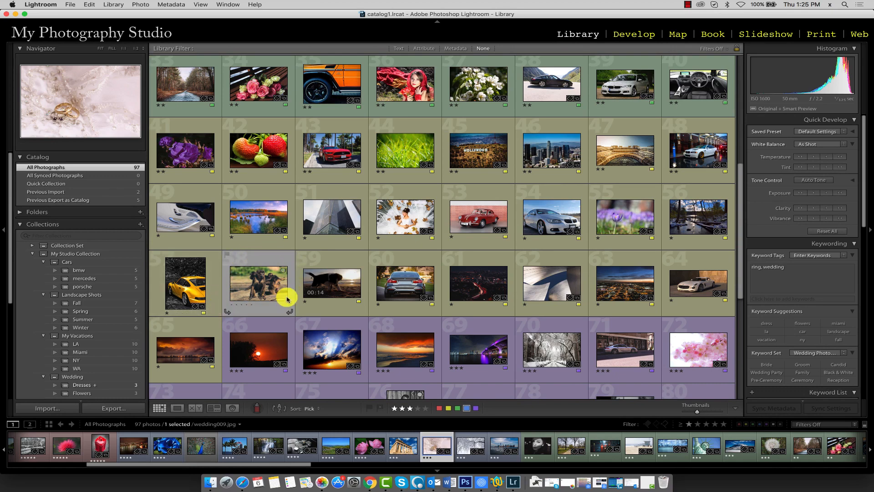
mouse_move(240, 260)
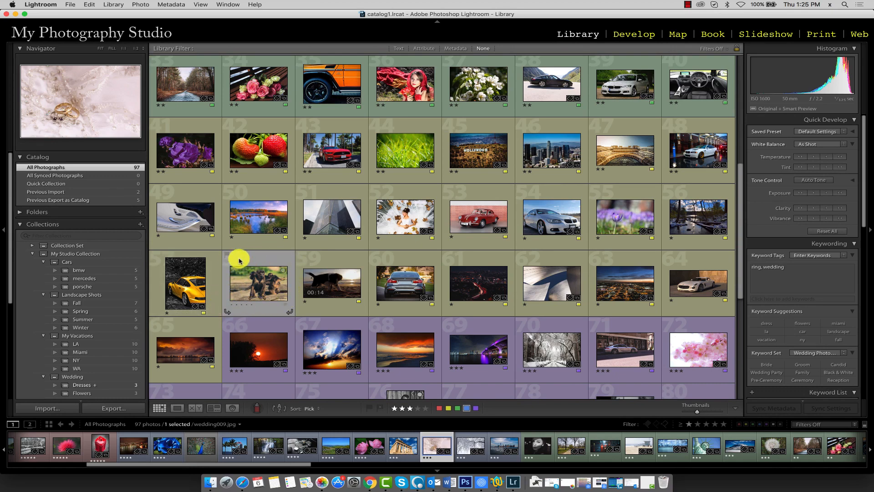
mouse_move(274, 262)
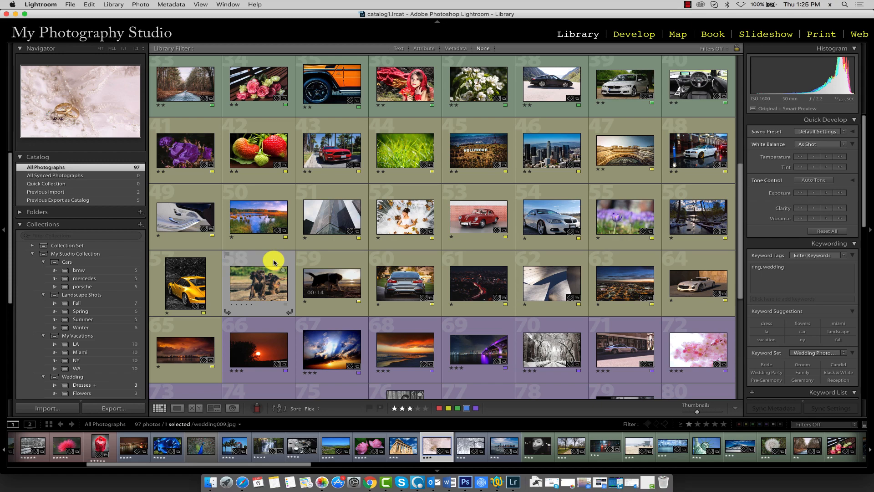